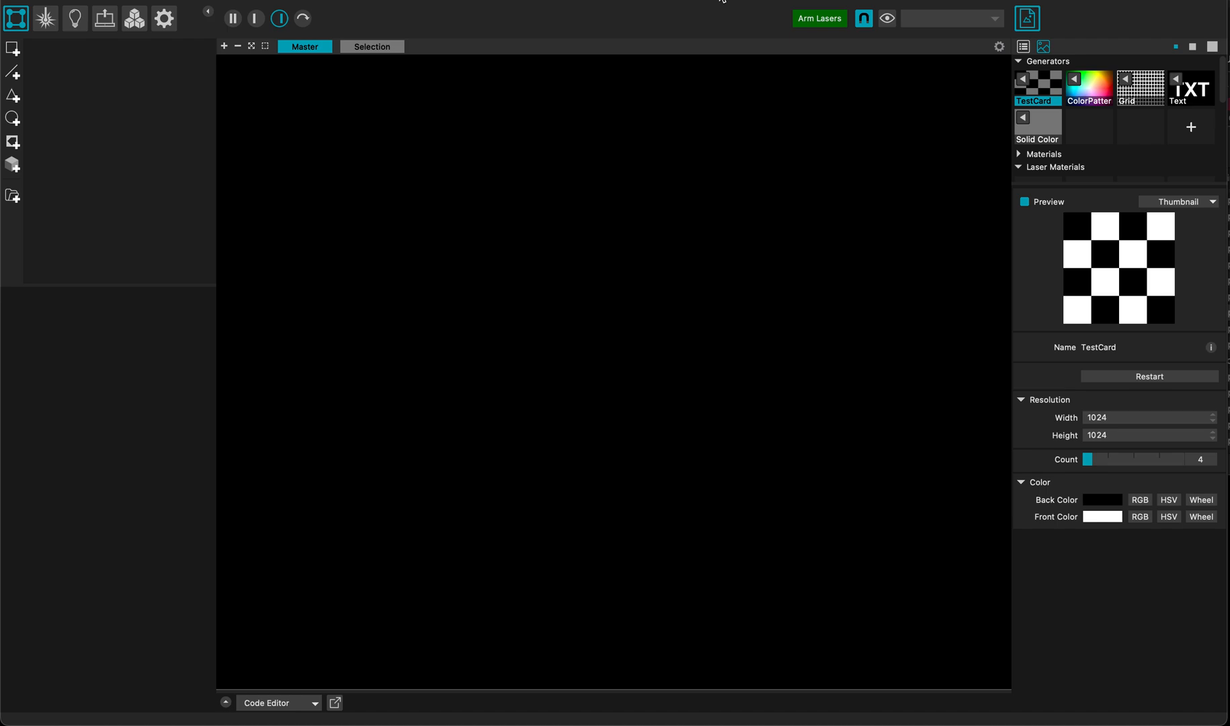
{"action": "mouse_move", "coordinate": [1181, 140]}
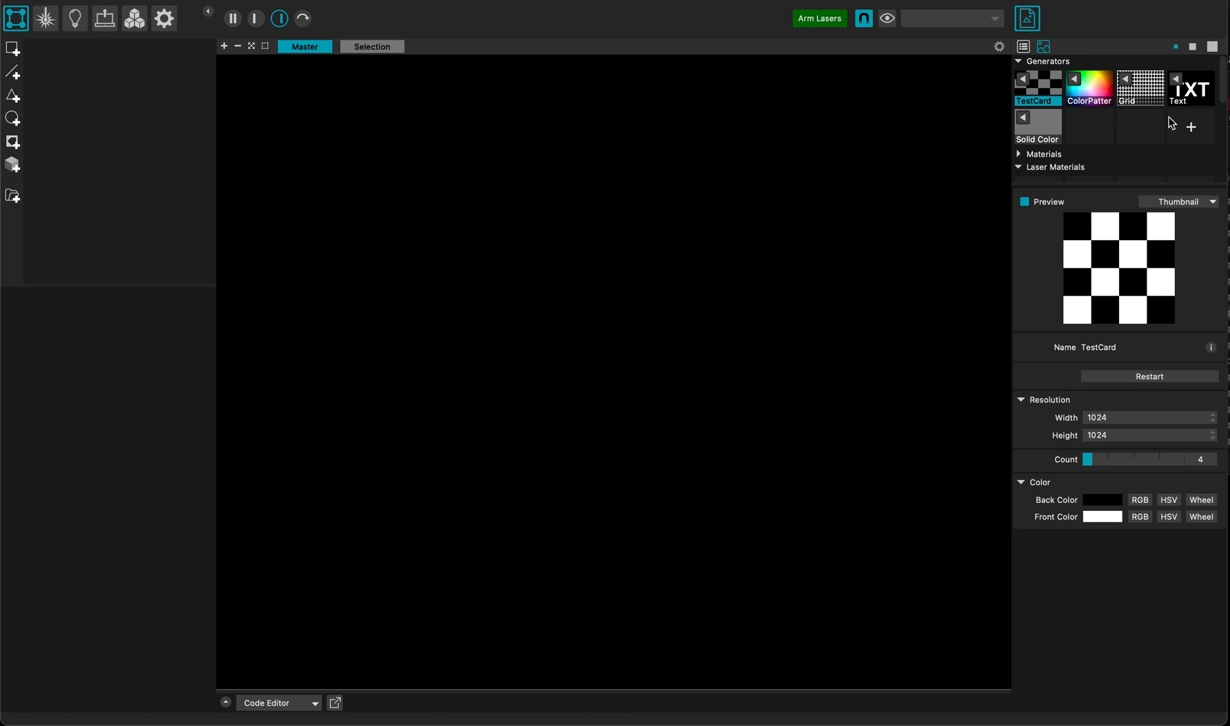
Add a GPU Particles generator from the generator library to the project's media
{"action": "left_click", "coordinate": [1191, 128]}
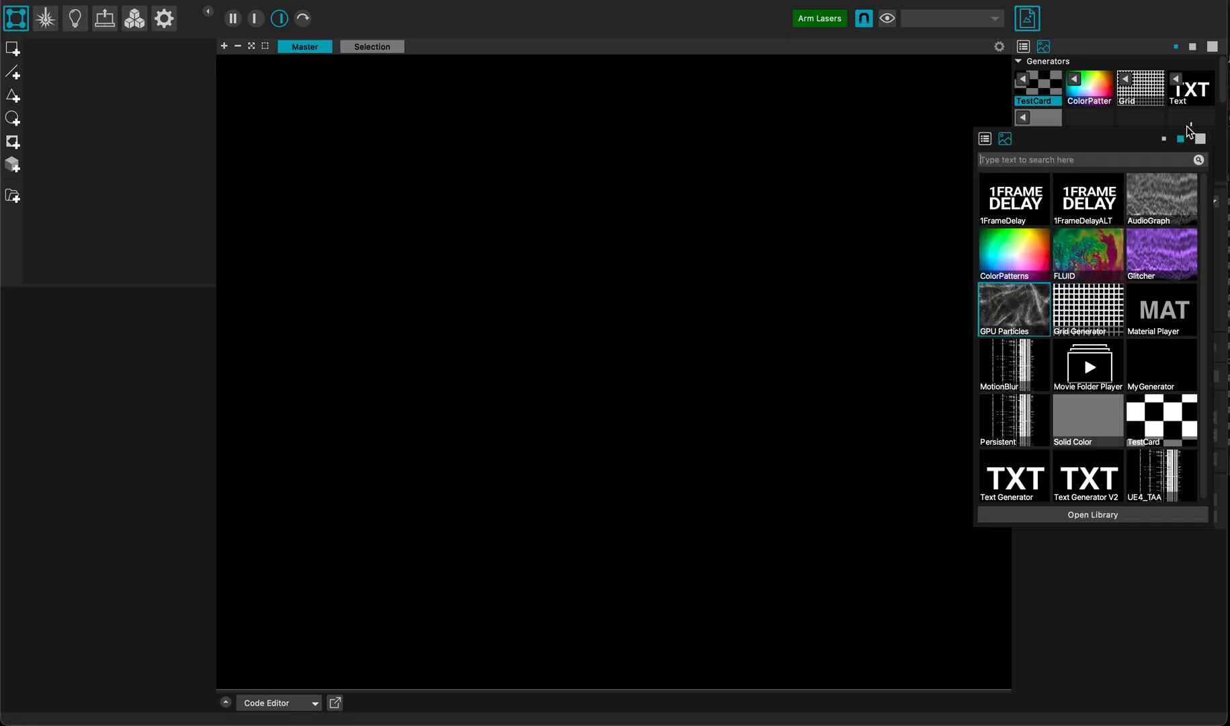
{"action": "left_click", "coordinate": [1036, 89]}
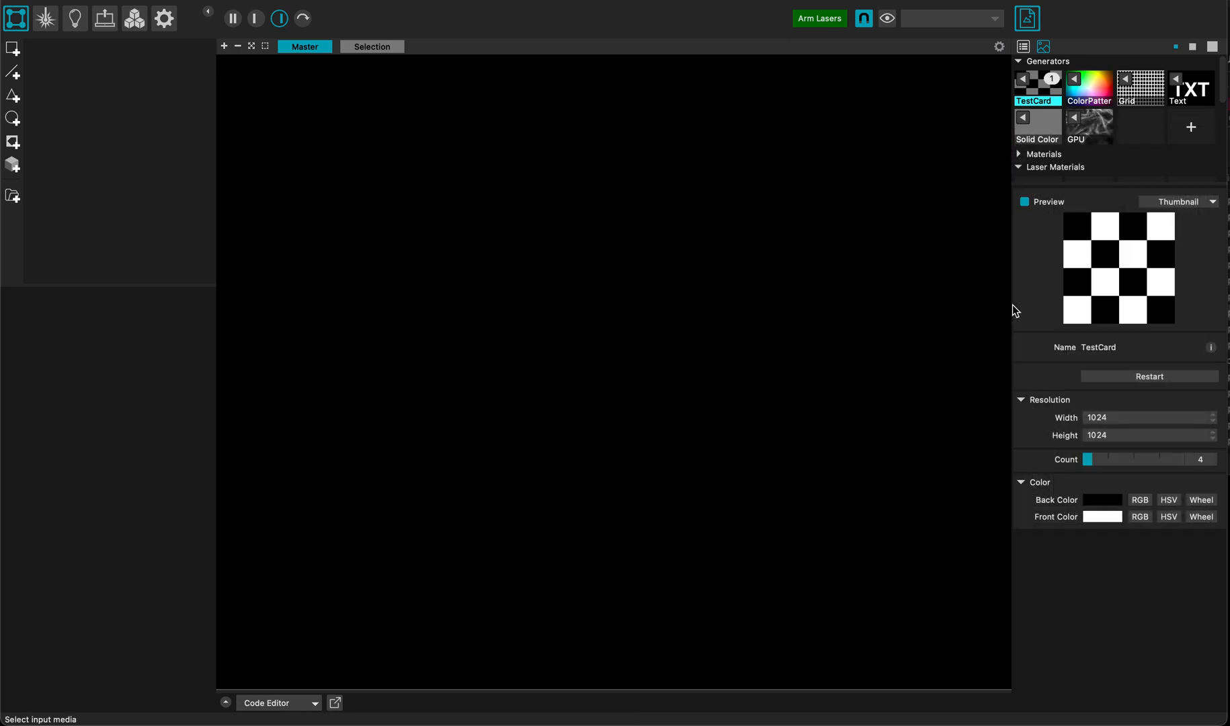
Put GPU Particles on a new quad with Amount 16k and reach the External force section
{"action": "left_click", "coordinate": [1089, 125]}
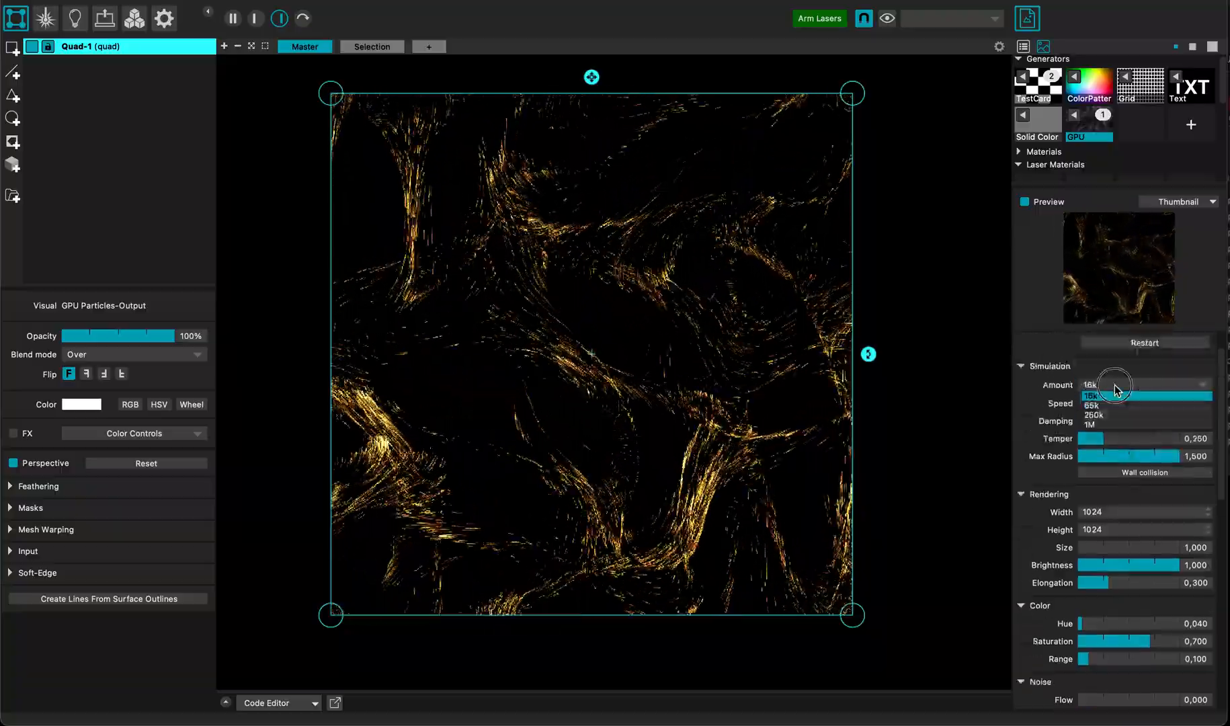
{"action": "left_click", "coordinate": [1094, 404]}
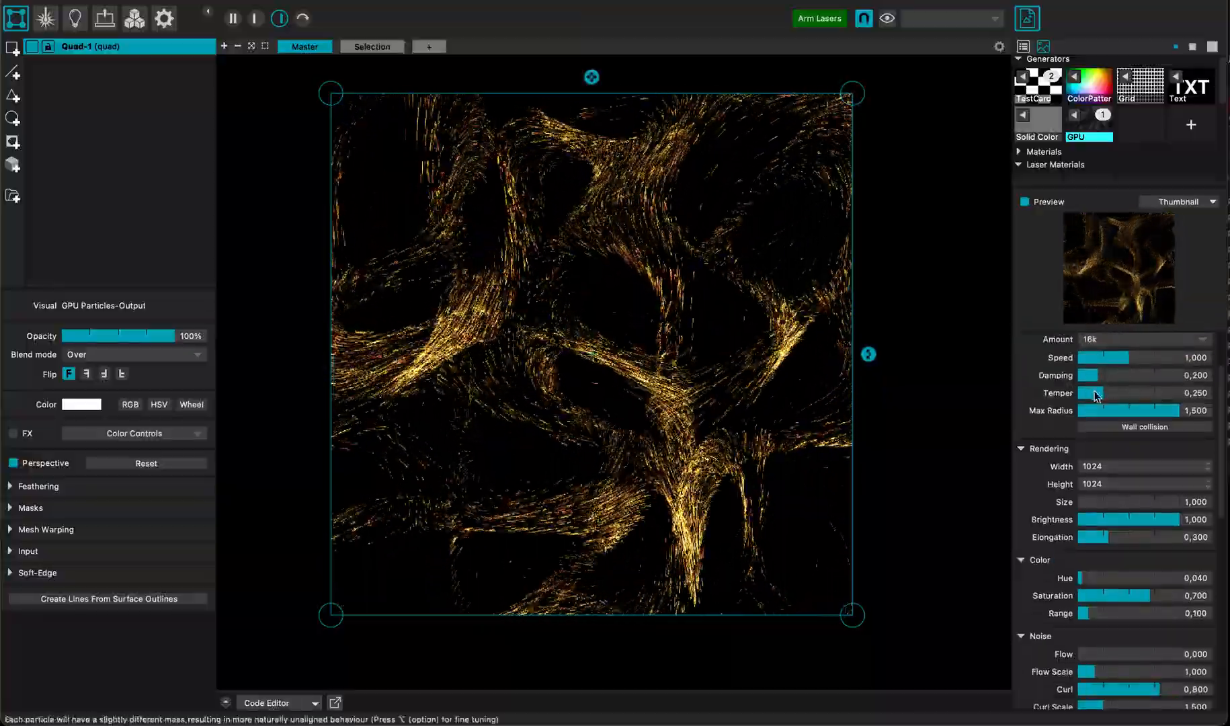
{"action": "scroll", "scroll_direction": "down", "scroll_amount": 3}
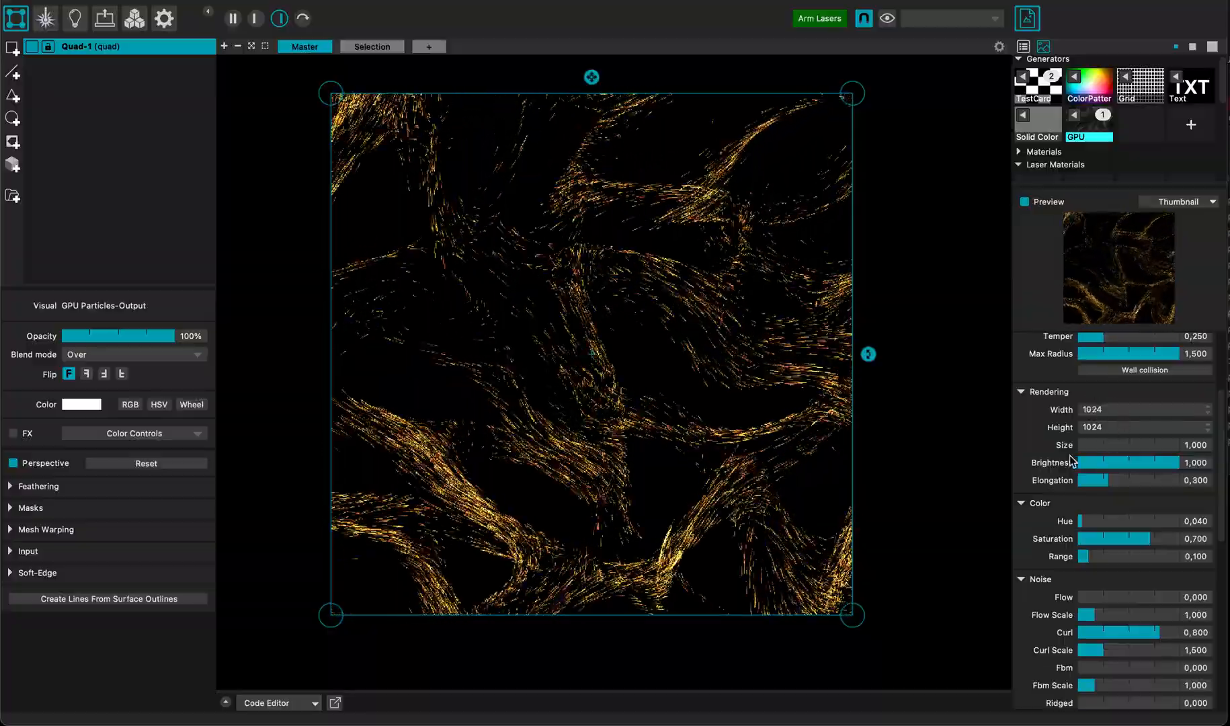
{"action": "scroll", "scroll_direction": "down", "scroll_amount": 3}
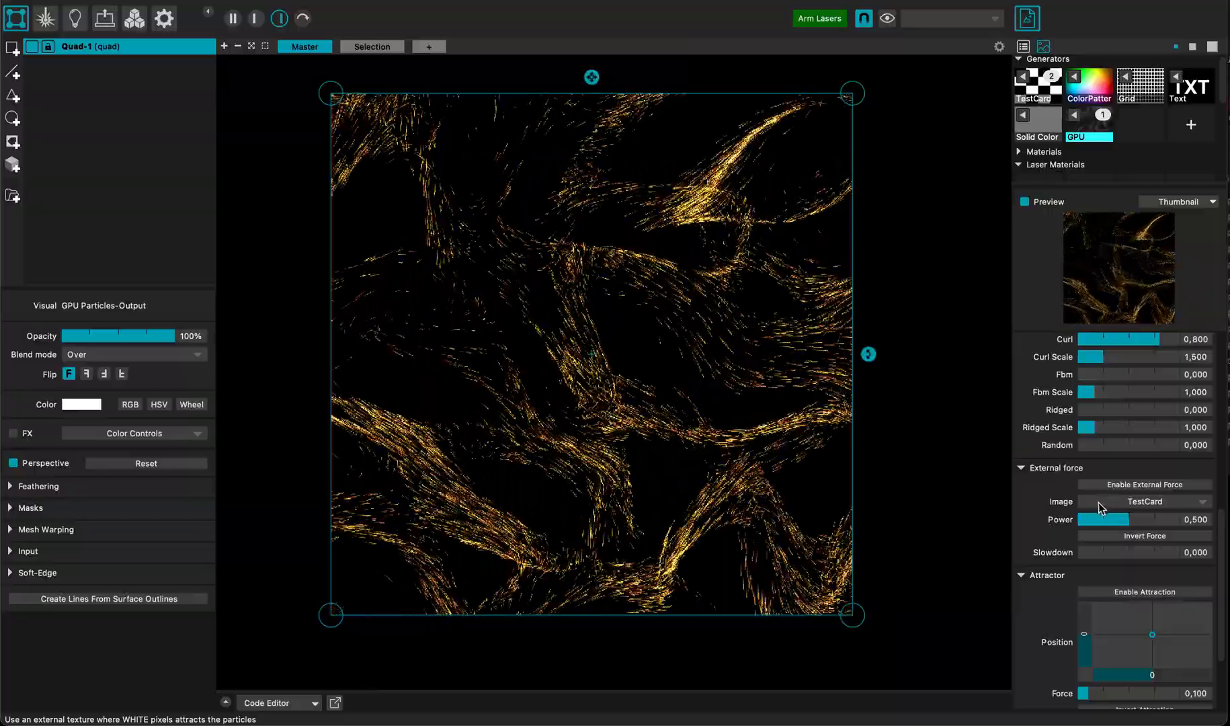
Set the Text generator's Back Color alpha to 100% for an opaque black background
{"action": "left_click", "coordinate": [1188, 87]}
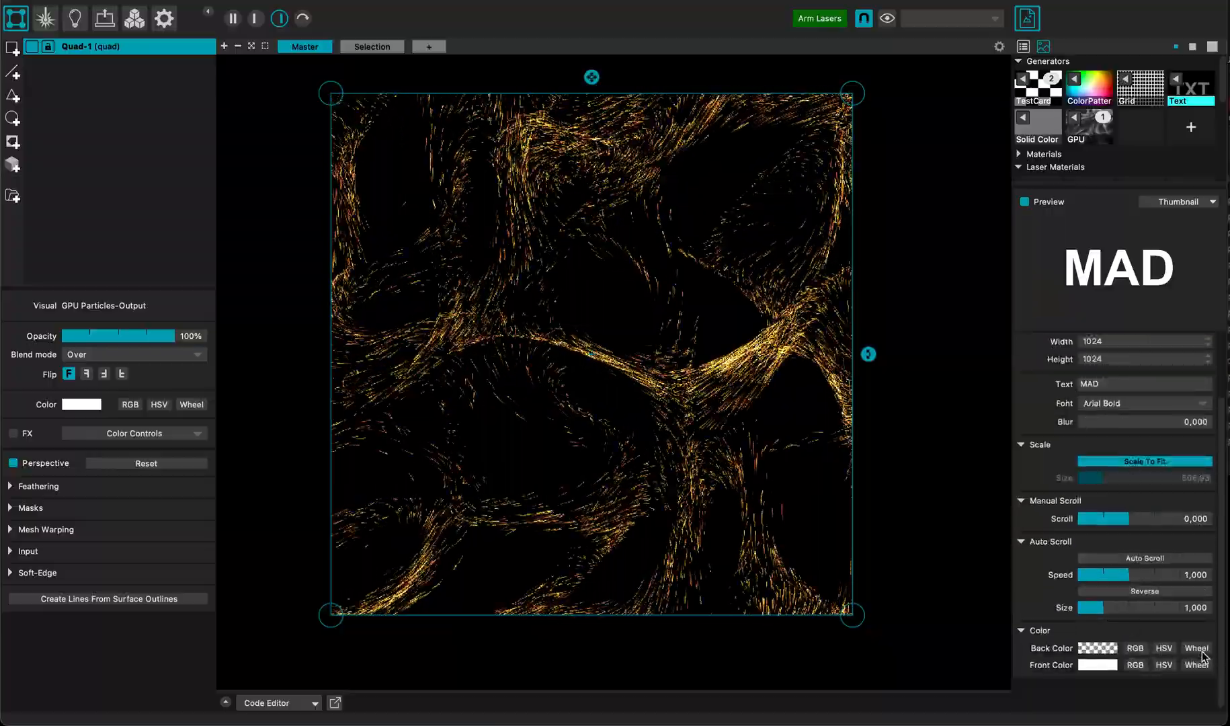
{"action": "left_click", "coordinate": [1197, 648]}
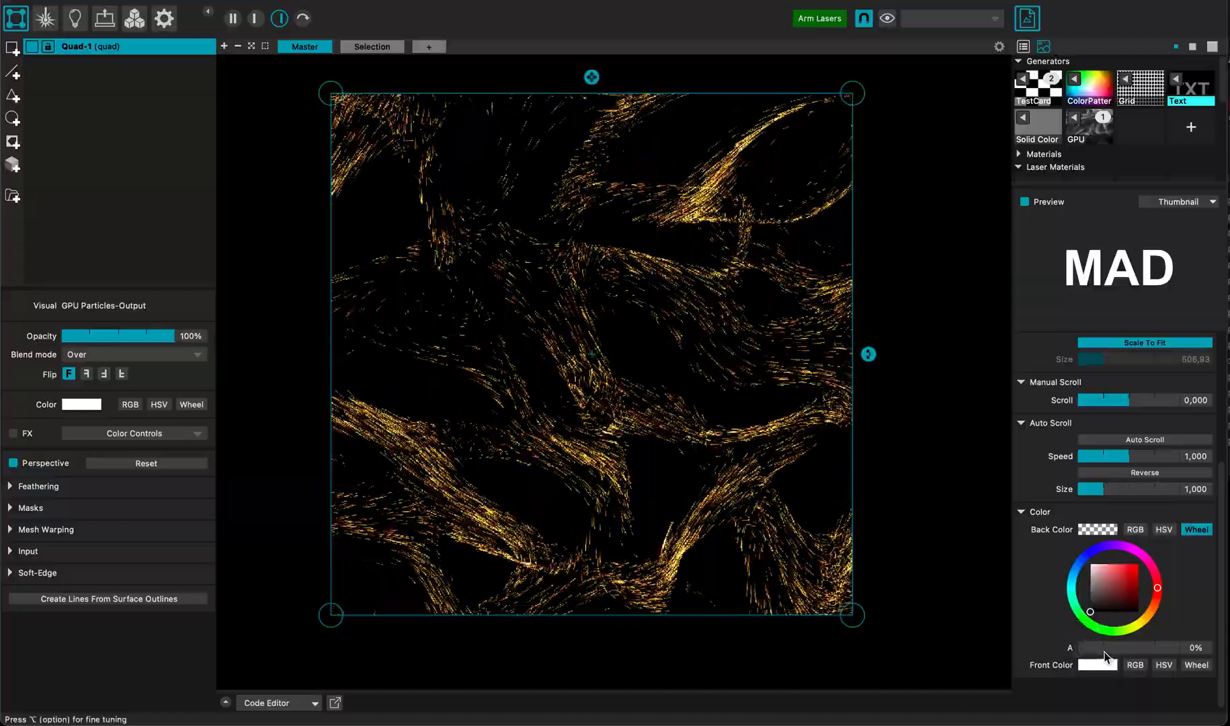
{"action": "left_click_drag", "start_coordinate": [1087, 647], "coordinate": [1189, 647]}
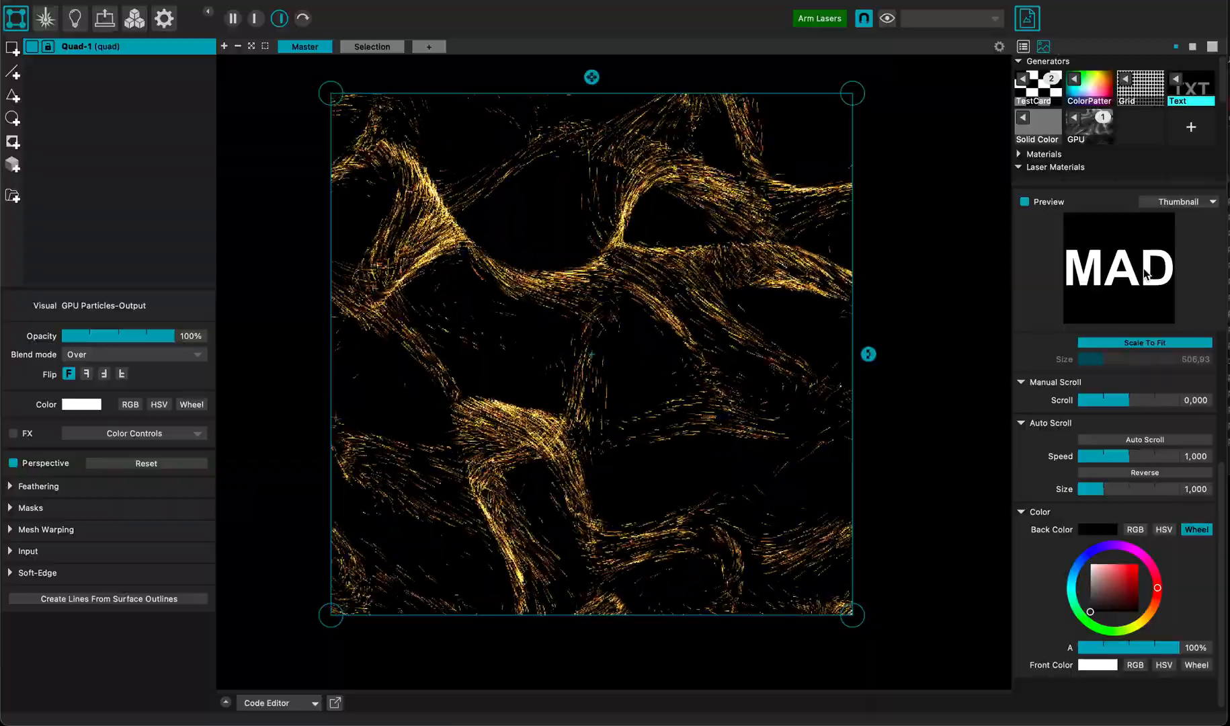
{"action": "left_click", "coordinate": [1189, 88]}
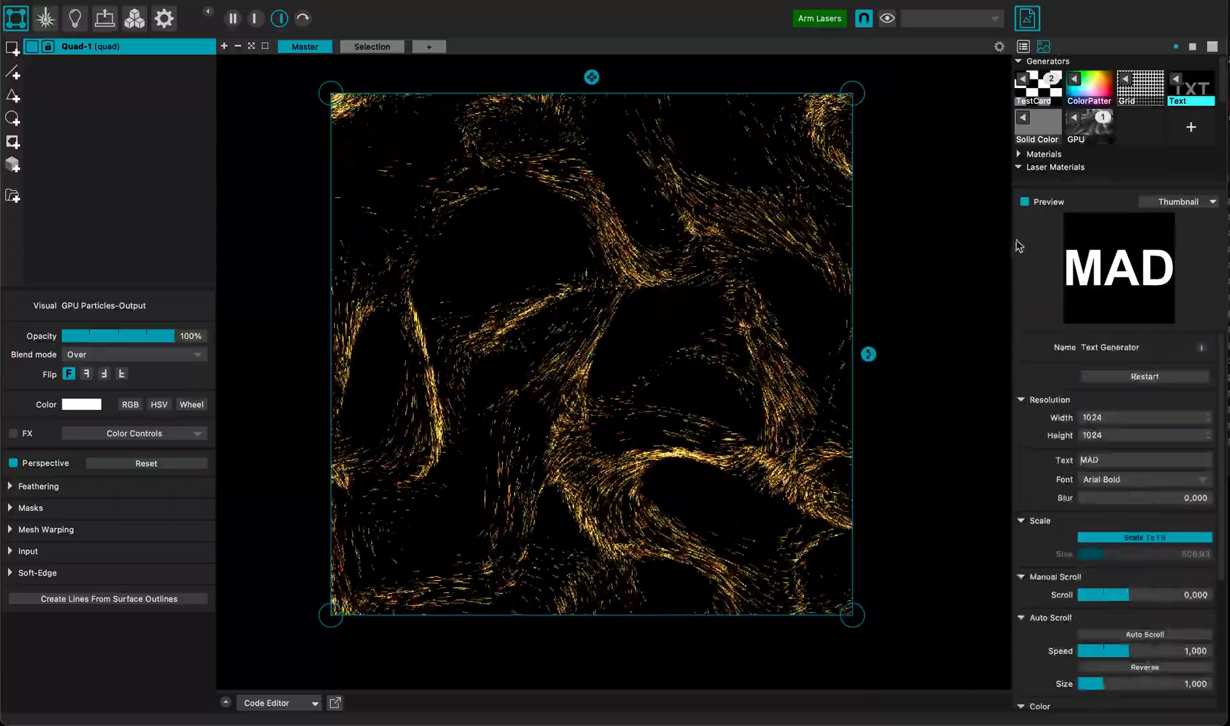
Use Text Generator as the GPU Particles external force image, enabled, with Slowdown about 0.264
{"action": "left_click", "coordinate": [1089, 126]}
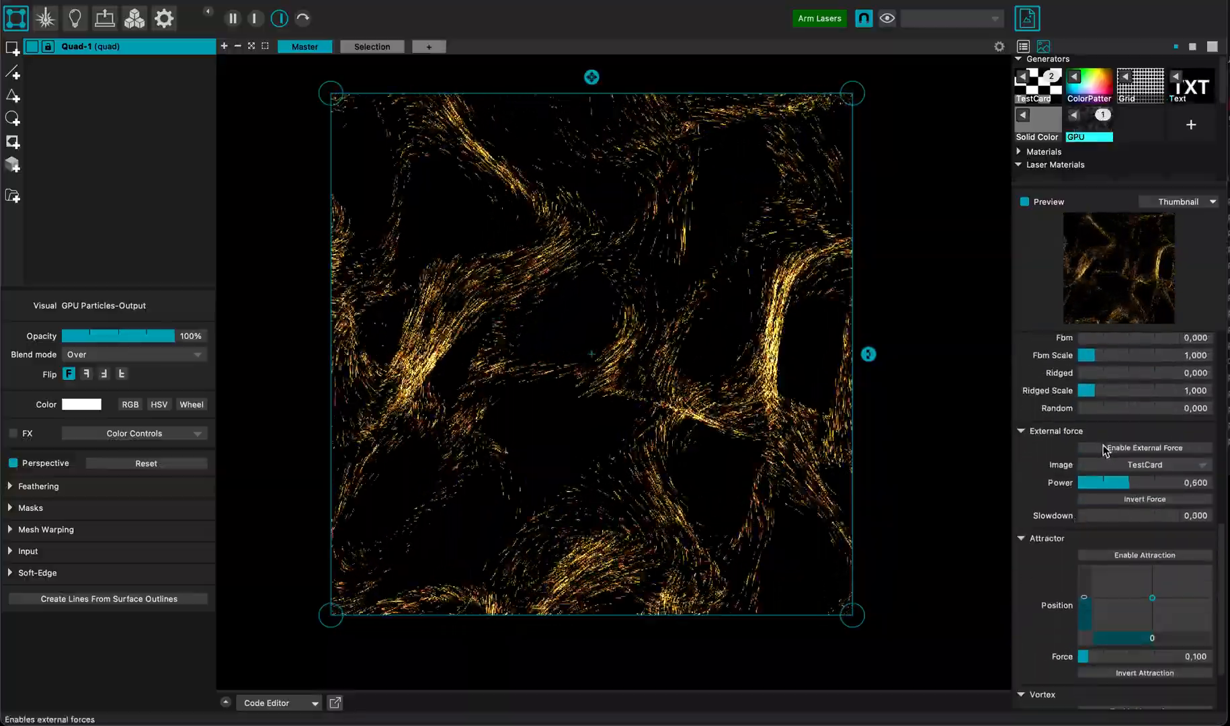
{"action": "left_click", "coordinate": [1144, 465]}
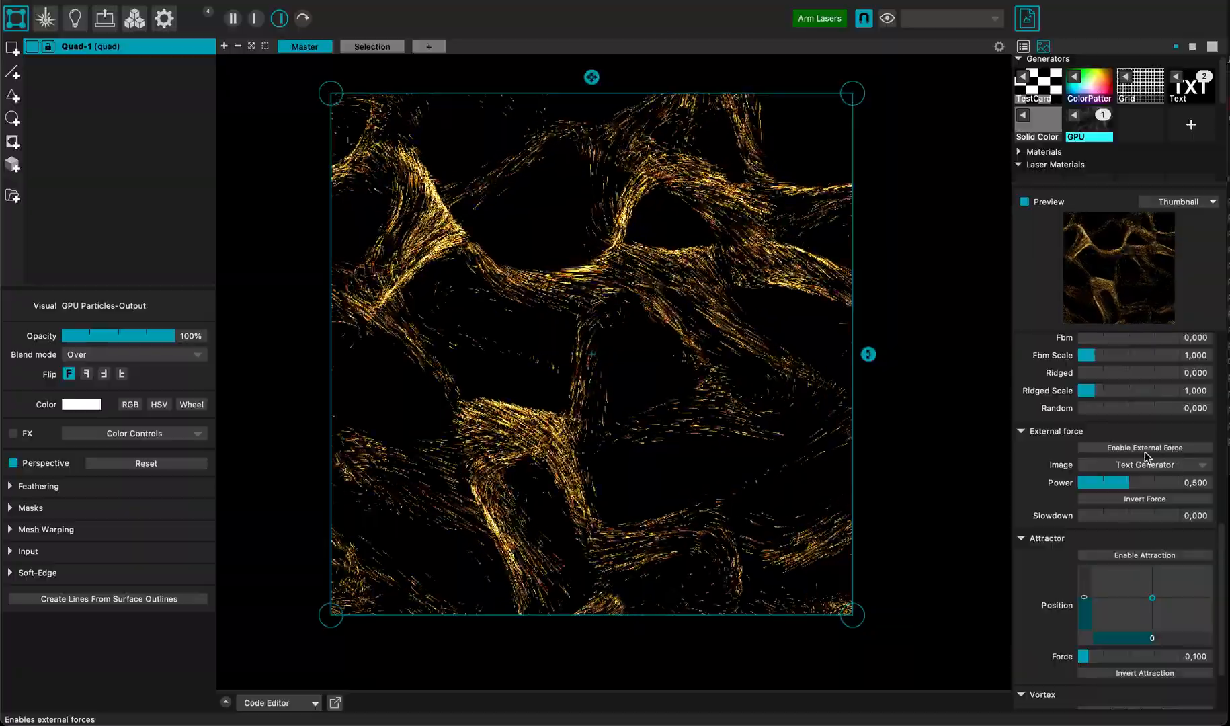
{"action": "left_click", "coordinate": [1145, 448]}
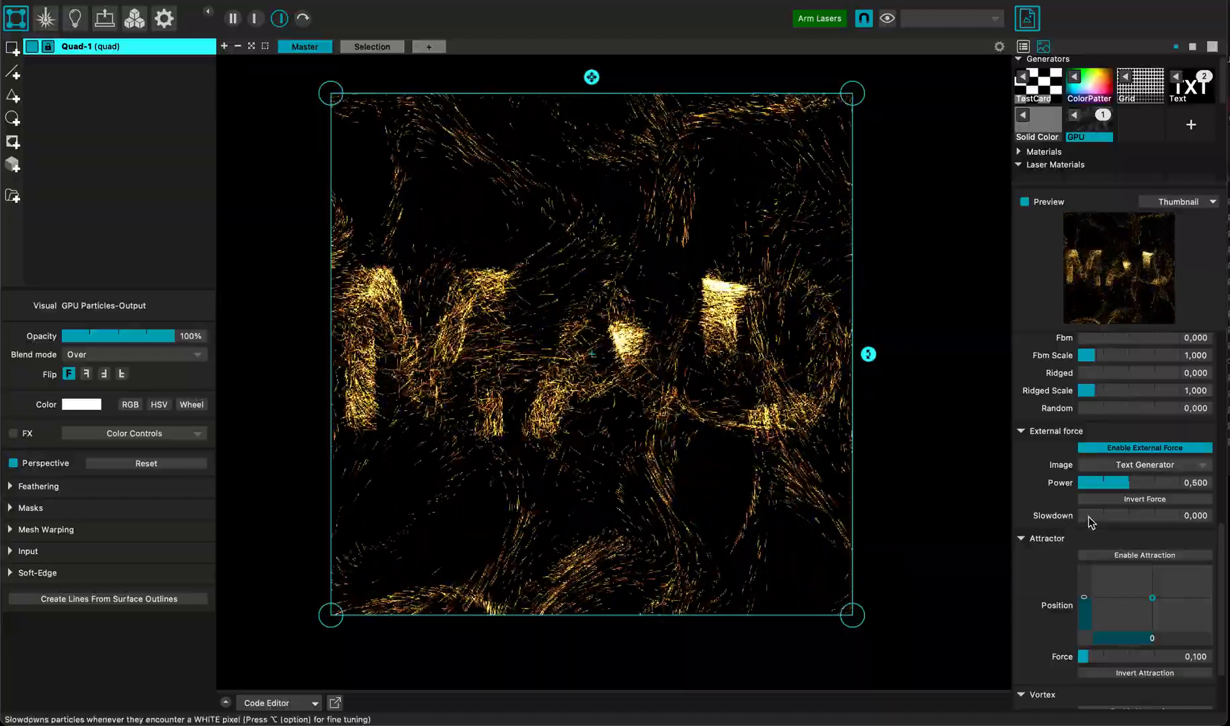
{"action": "left_click_drag", "start_coordinate": [1081, 516], "coordinate": [1106, 516]}
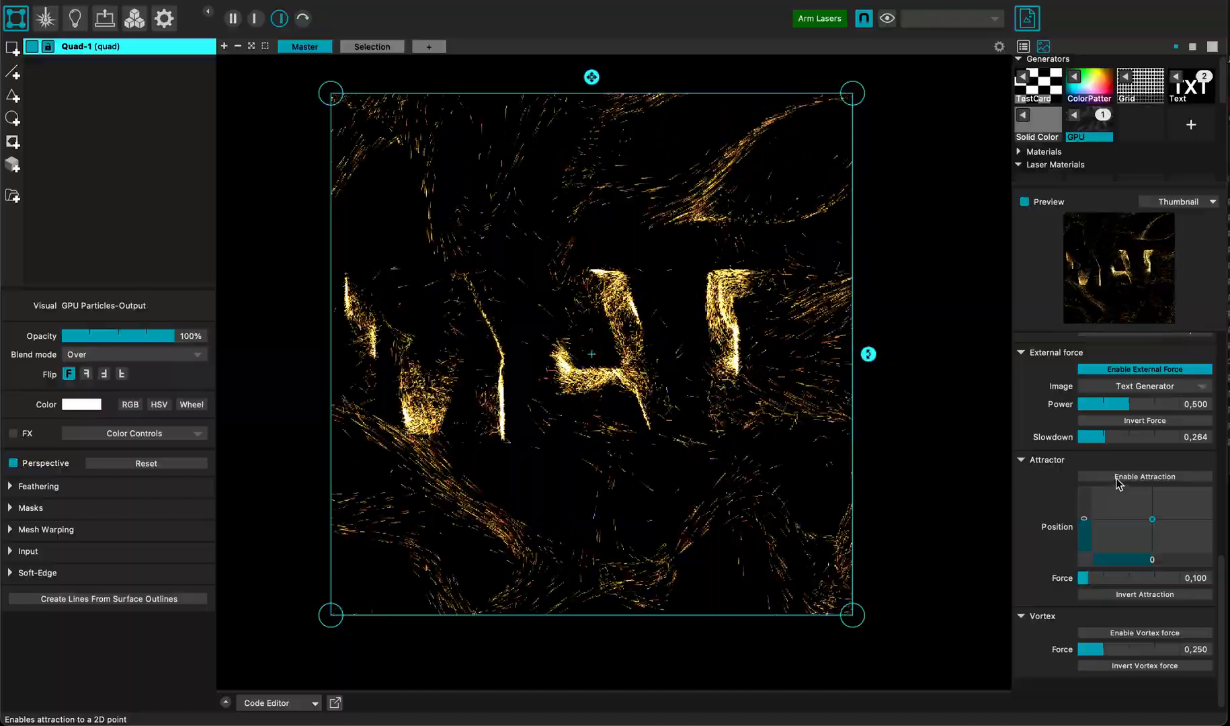
Leave Enable Attraction off and turn on Enable Vortex force so particles swirl
{"action": "left_click", "coordinate": [1145, 478]}
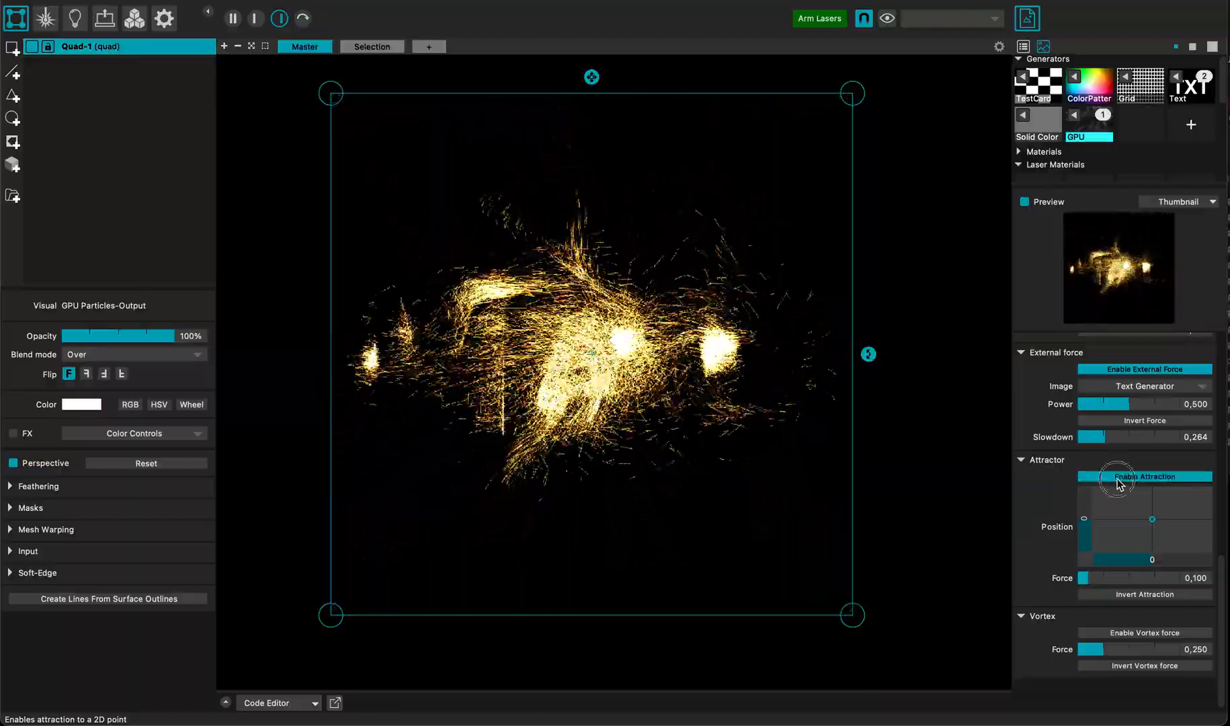
{"action": "left_click", "coordinate": [1145, 477]}
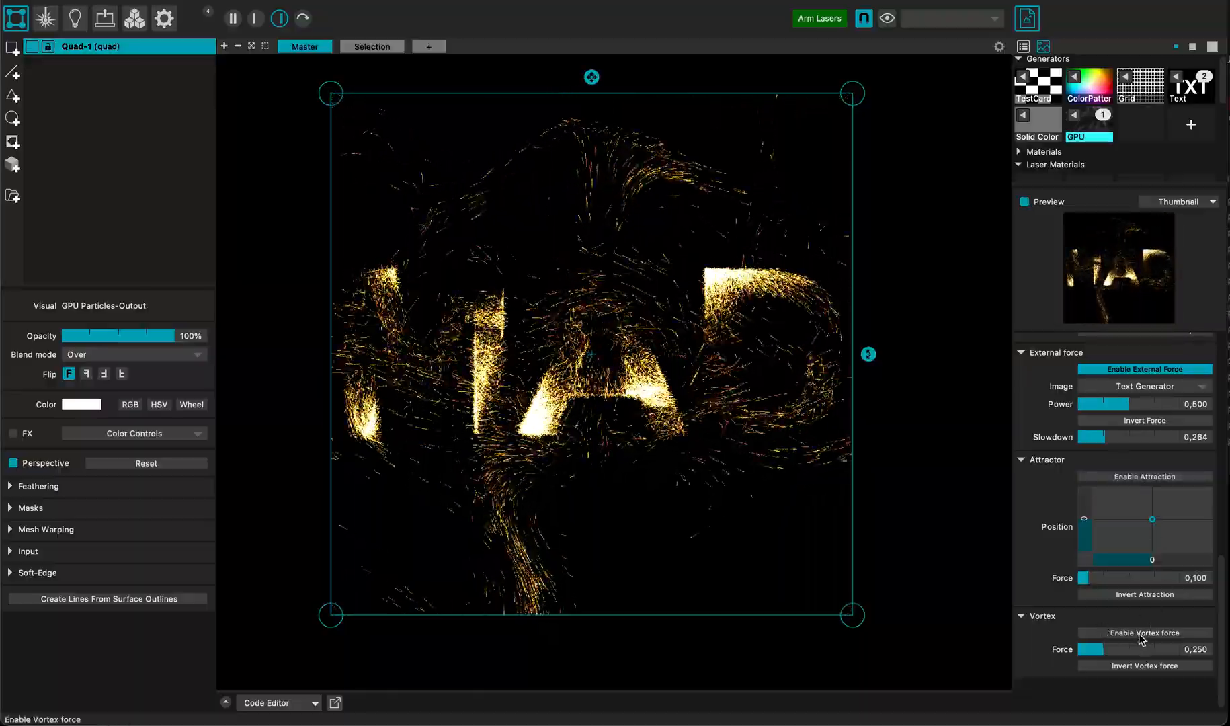
{"action": "left_click", "coordinate": [1146, 633]}
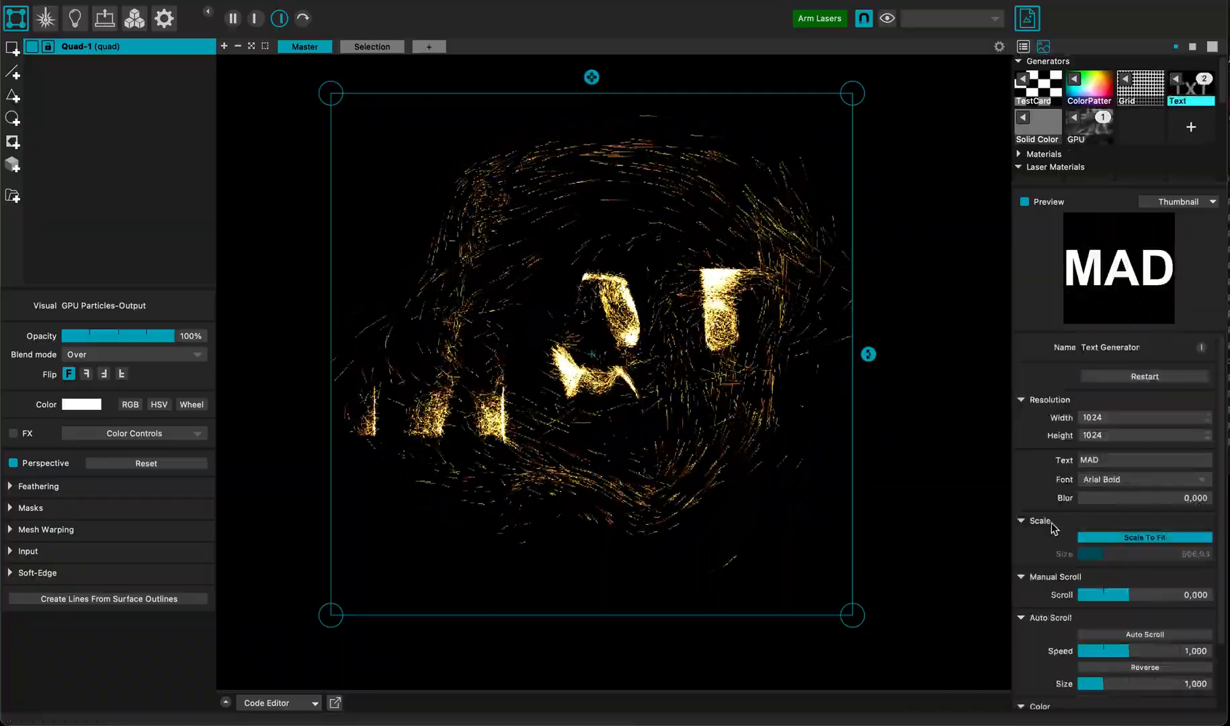
Replace the Text Generator's text MAD with 'map'
{"action": "type", "text": "m"}
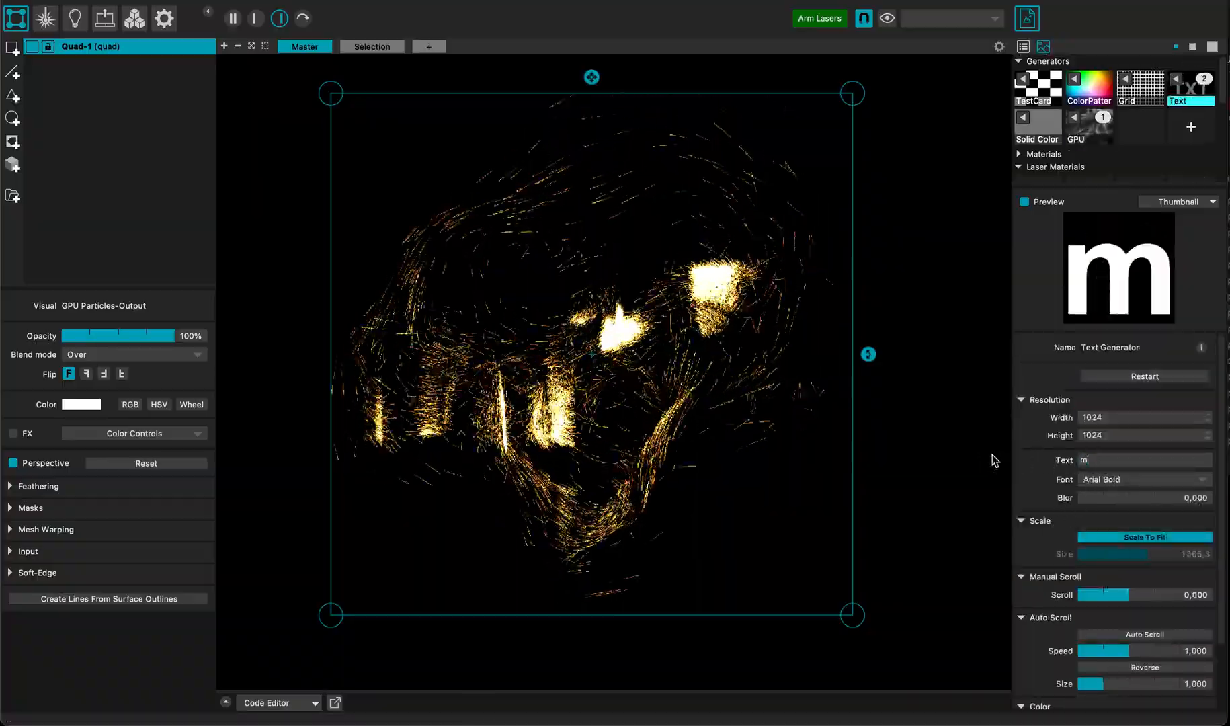
{"action": "type", "text": "ap"}
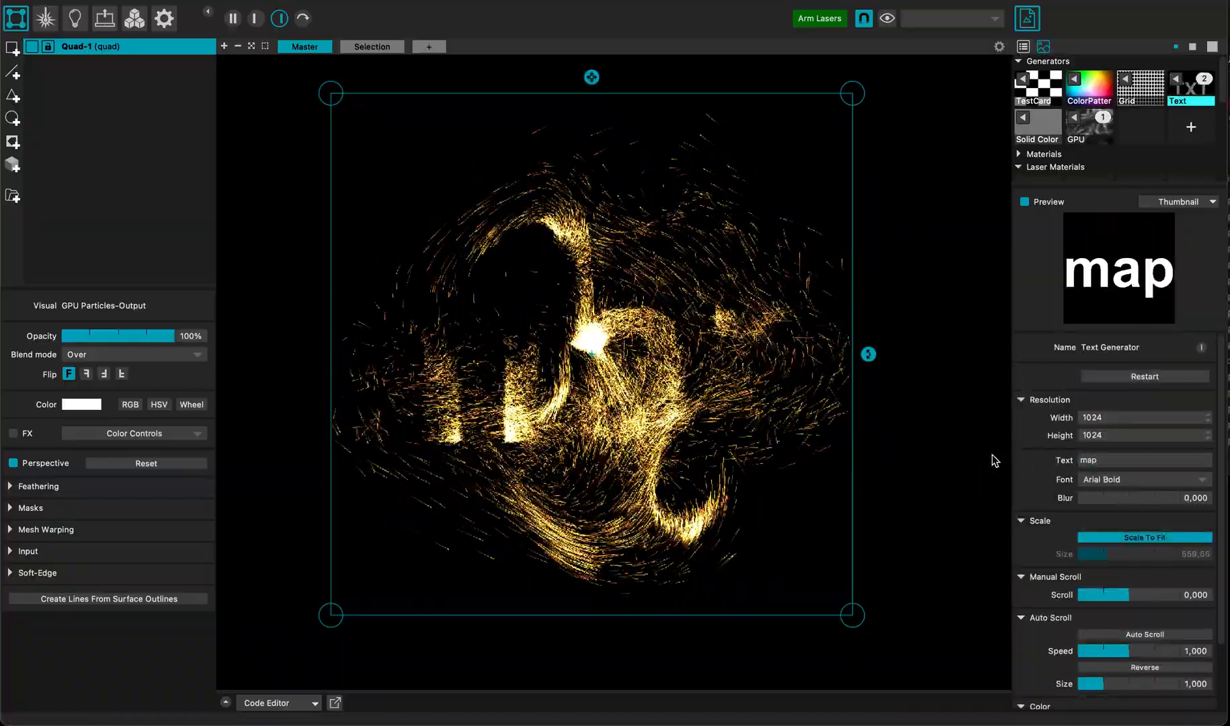